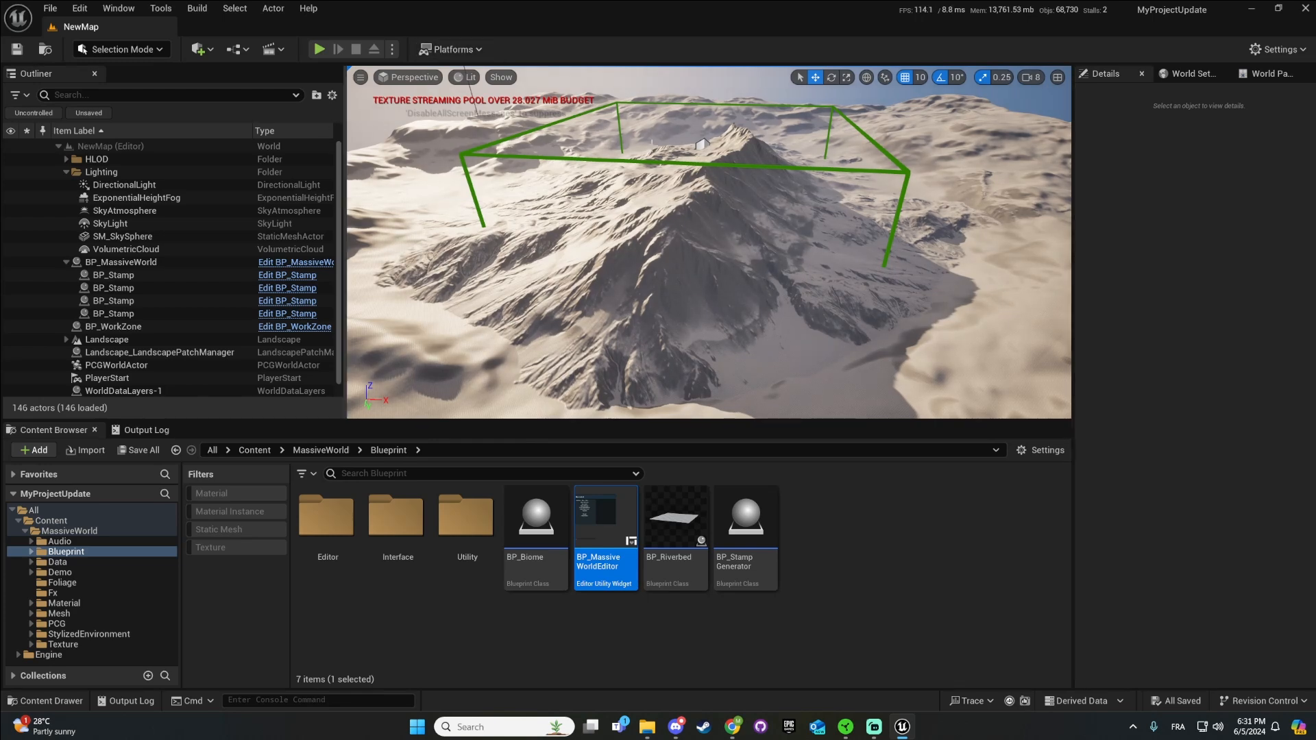
Add a folder named Massive and move it to the Content root beside MassiveWorld.
{"action": "left_click", "coordinate": [113, 288]}
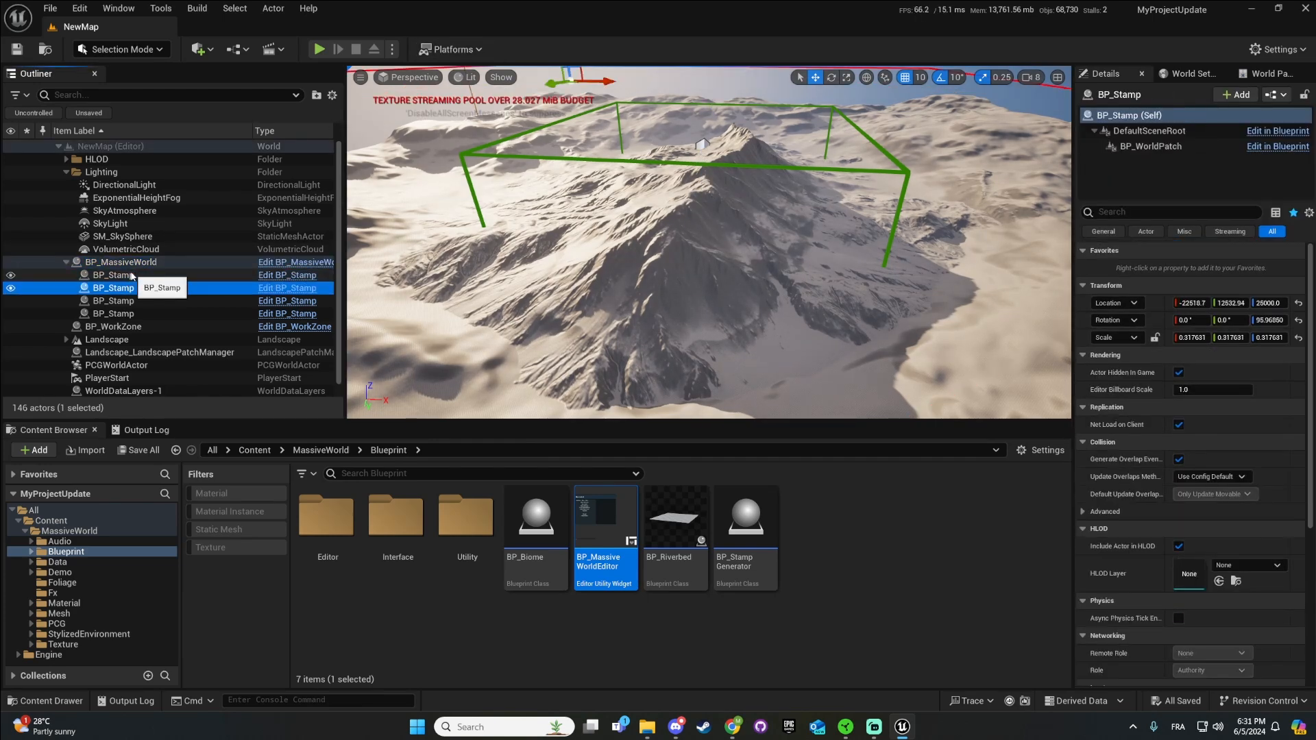
{"action": "left_click", "coordinate": [121, 262]}
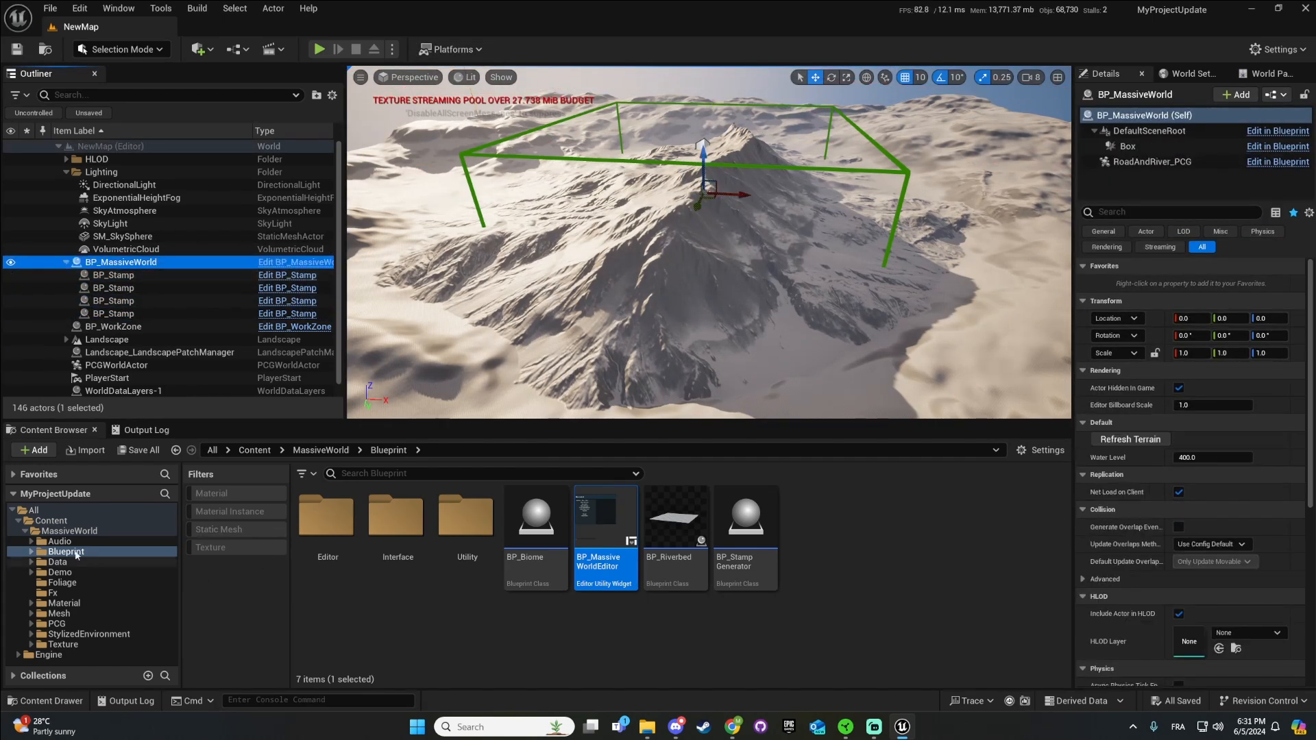
{"action": "left_click", "coordinate": [69, 531]}
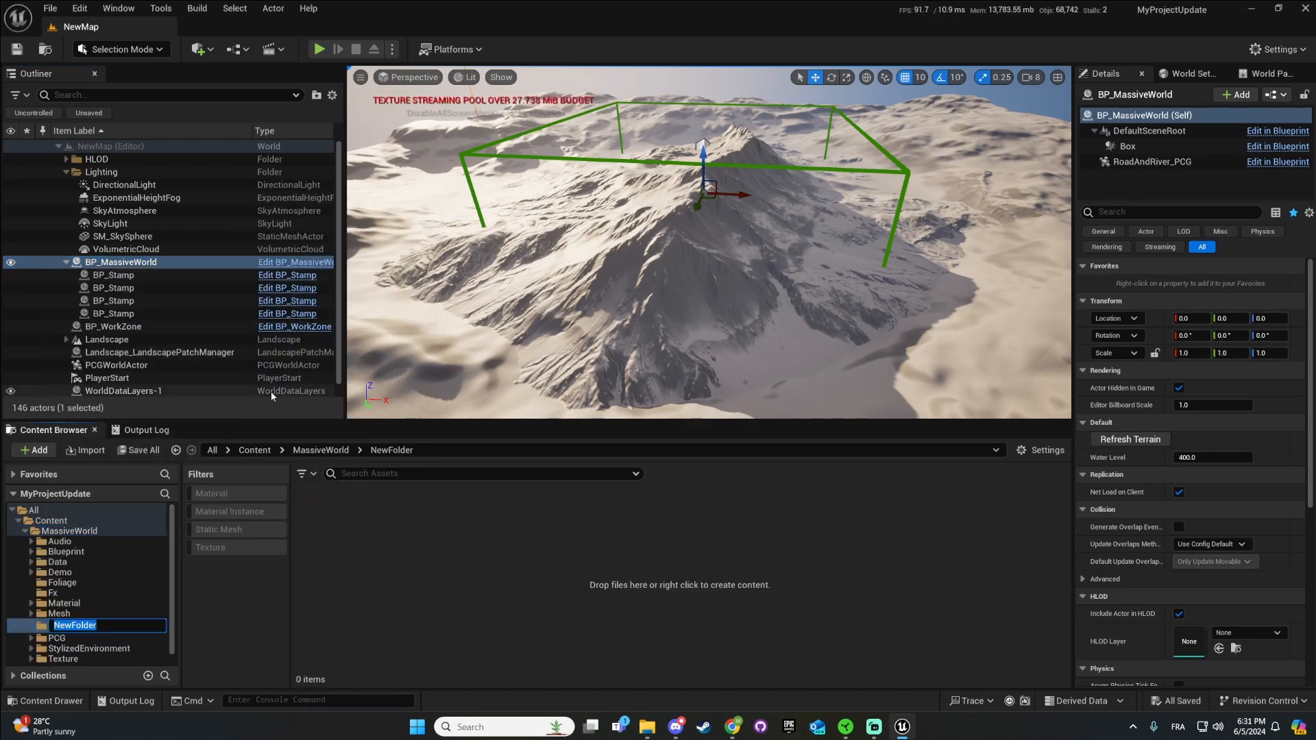
{"action": "type", "text": "Massive"}
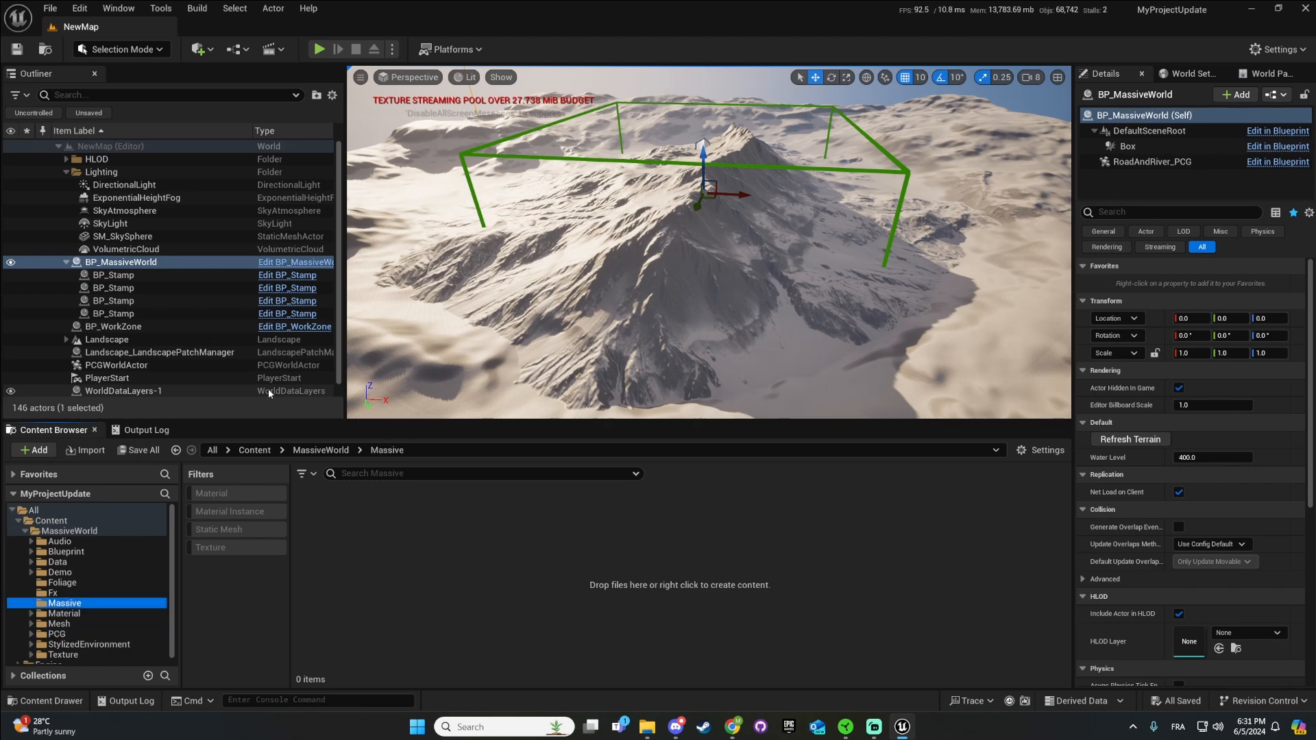
{"action": "left_click_drag", "start_coordinate": [63, 604], "coordinate": [51, 517]}
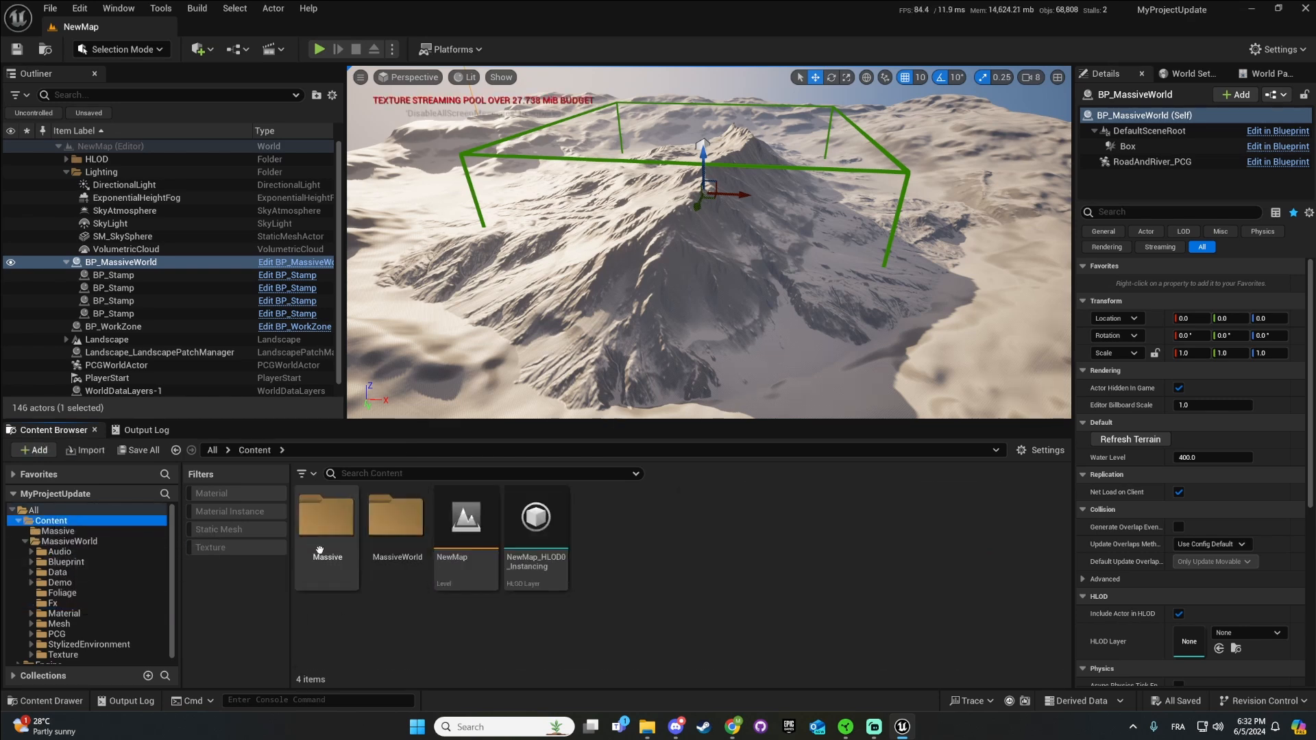
{"action": "left_click", "coordinate": [63, 542]}
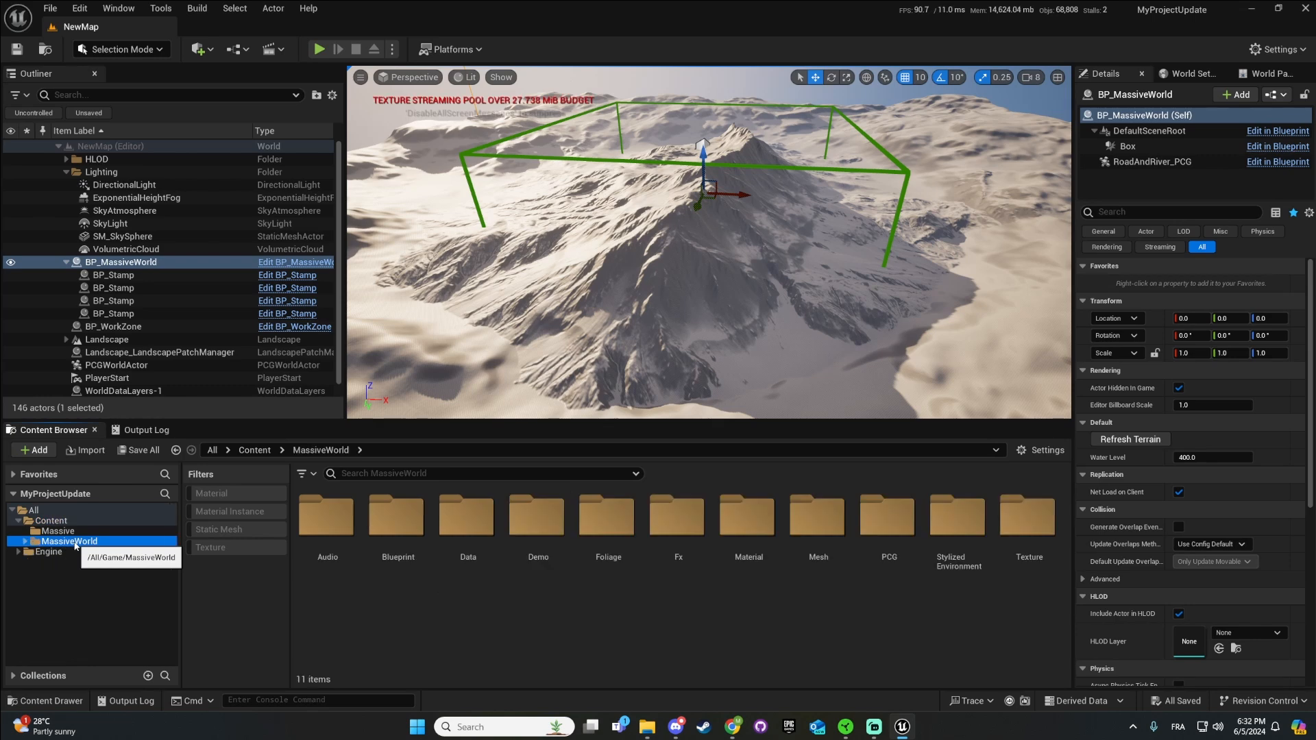
Move MassiveWorld into Massive, confirming the Loading Many Assets prompt.
{"action": "left_click_drag", "start_coordinate": [69, 541], "coordinate": [63, 529]}
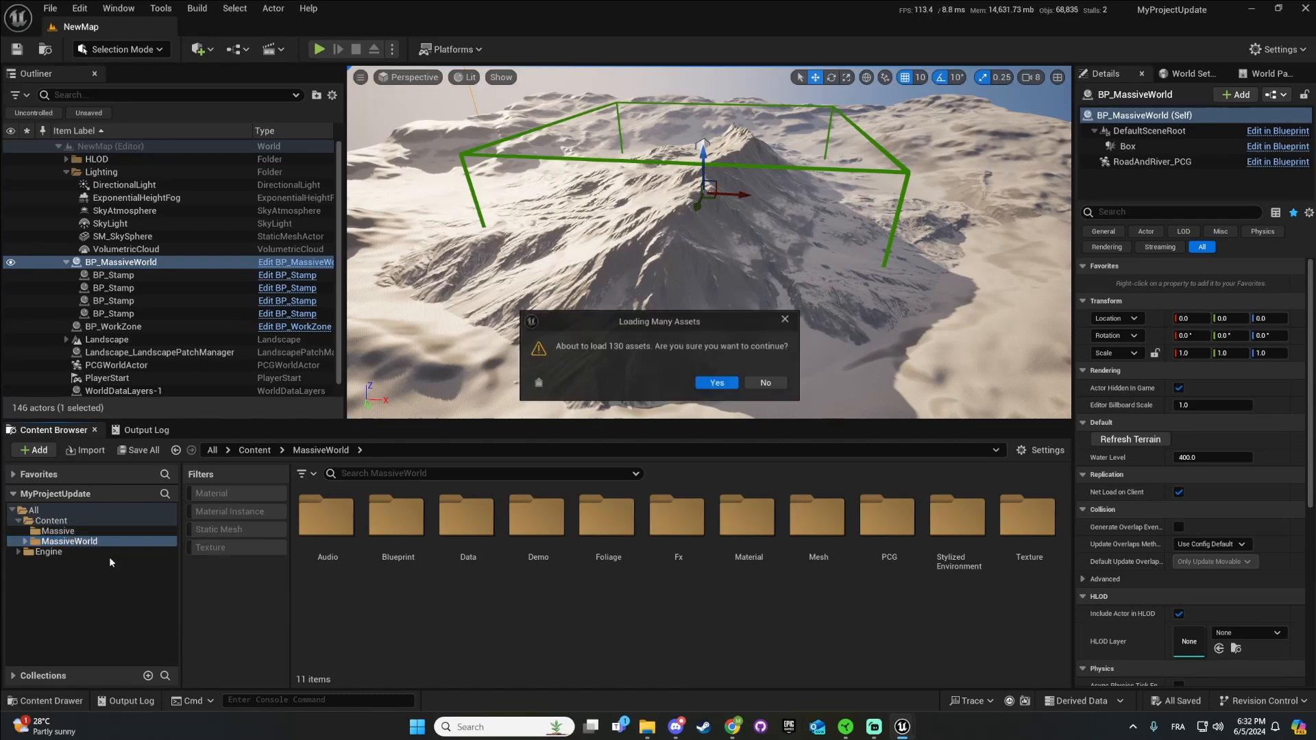
{"action": "left_click", "coordinate": [716, 383]}
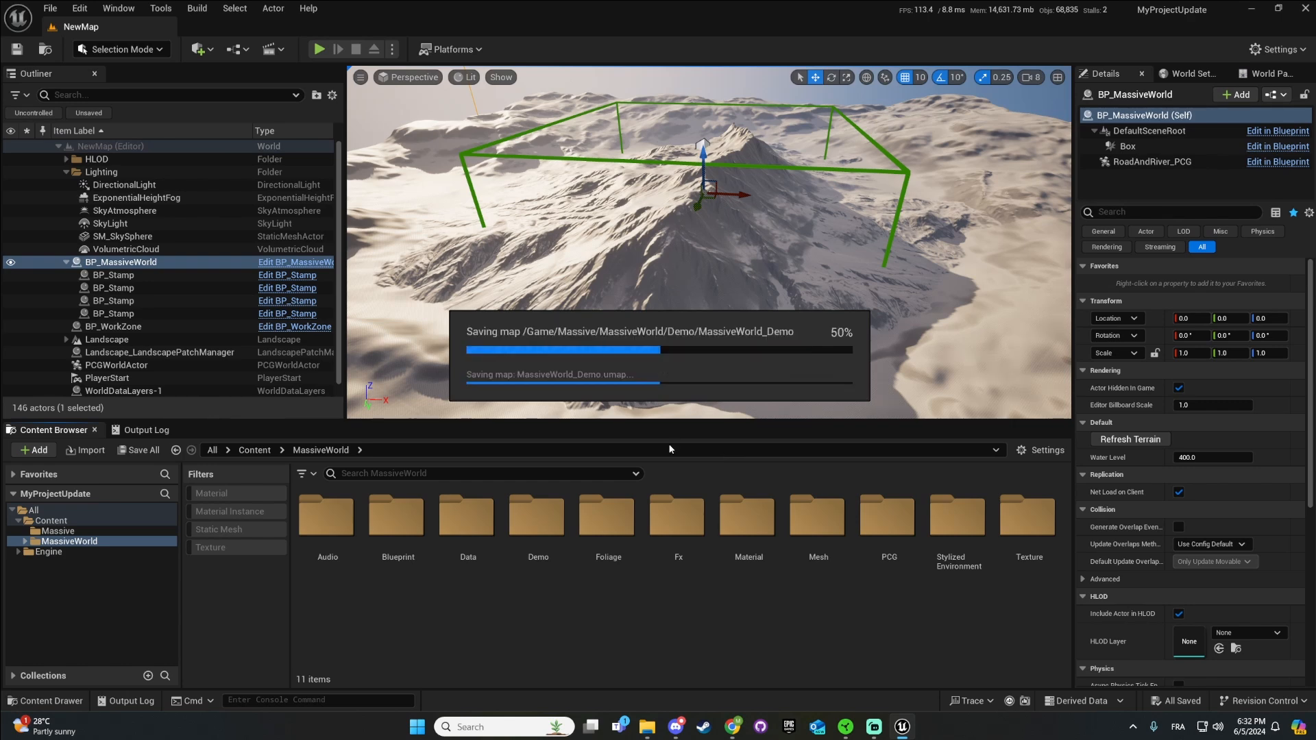
{"action": "mouse_move", "coordinate": [488, 411]}
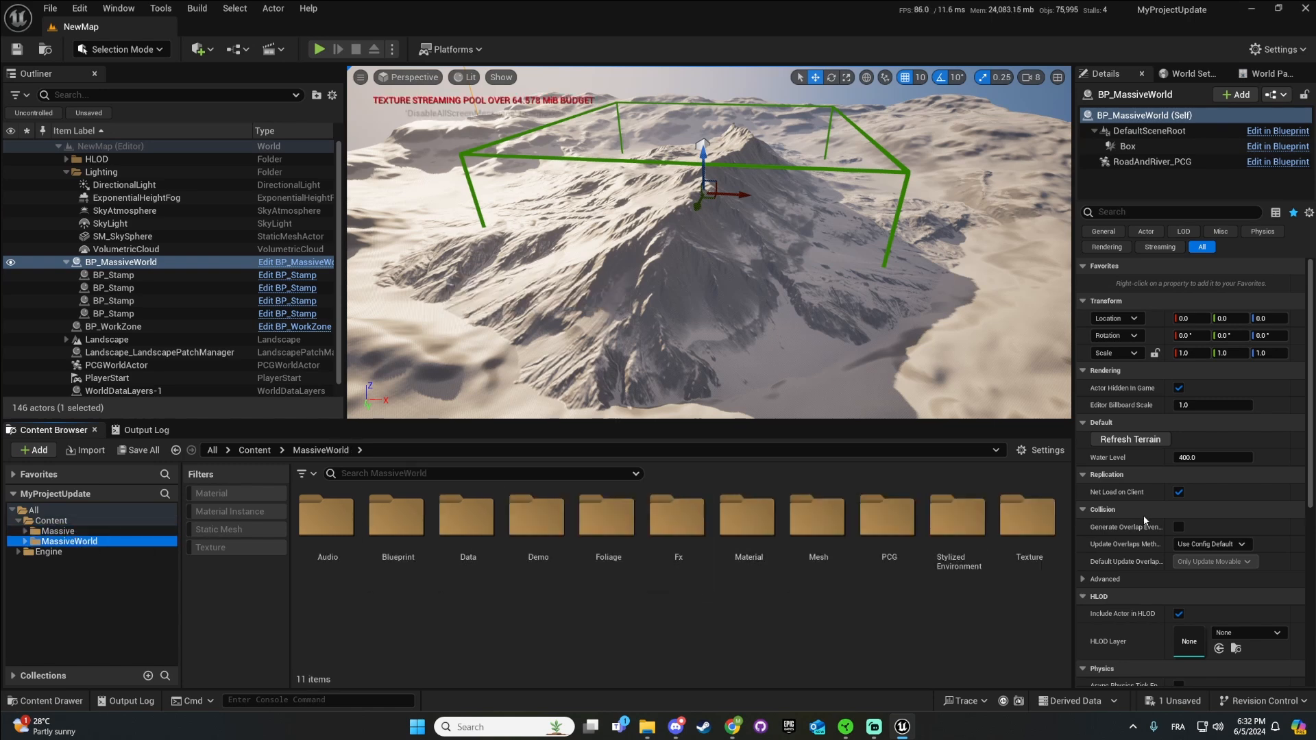
Update redirector references across the whole Content folder.
{"action": "left_click", "coordinate": [47, 521]}
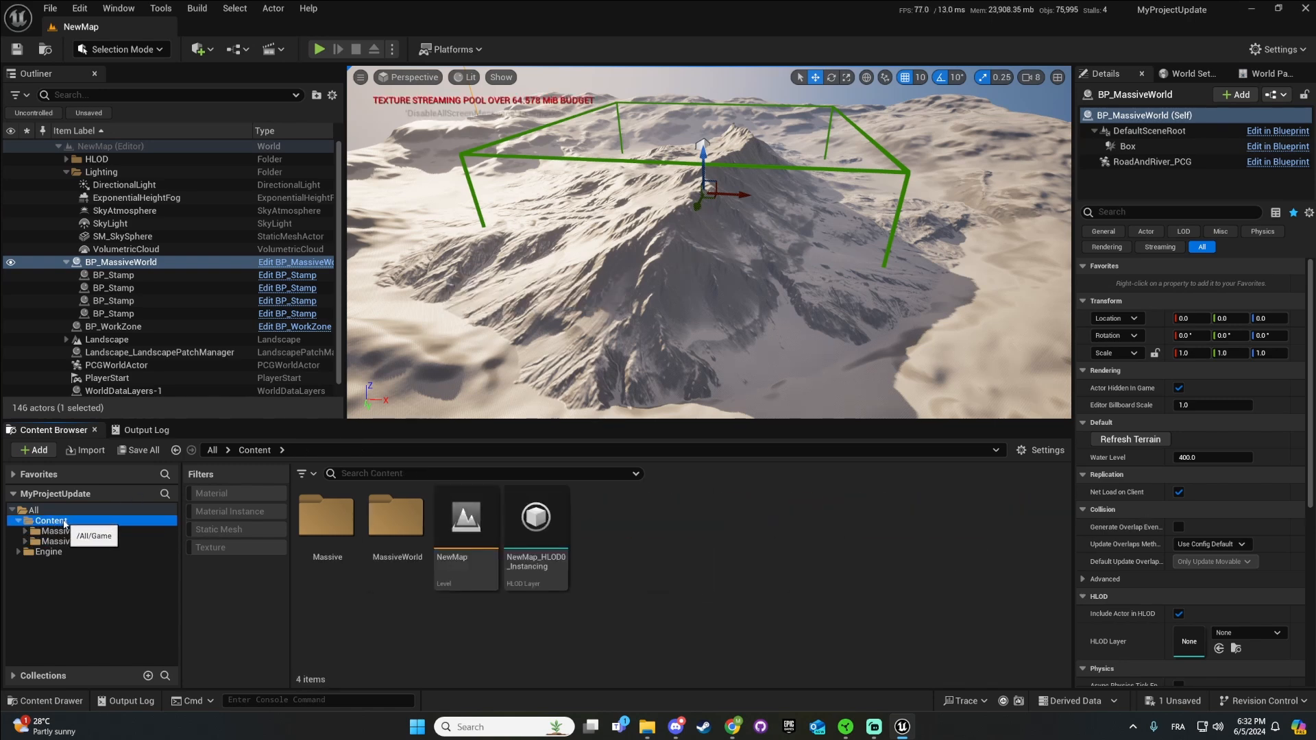
{"action": "right_click", "coordinate": [45, 521]}
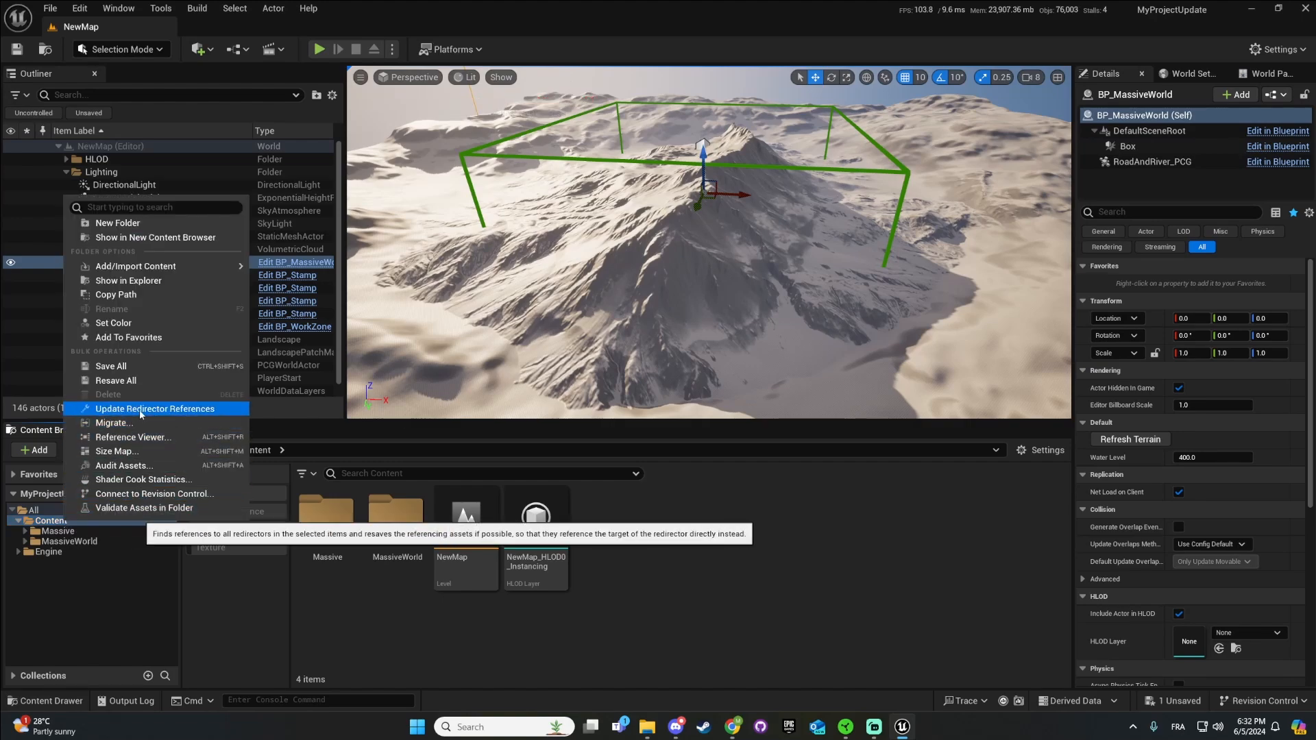
{"action": "left_click", "coordinate": [154, 409]}
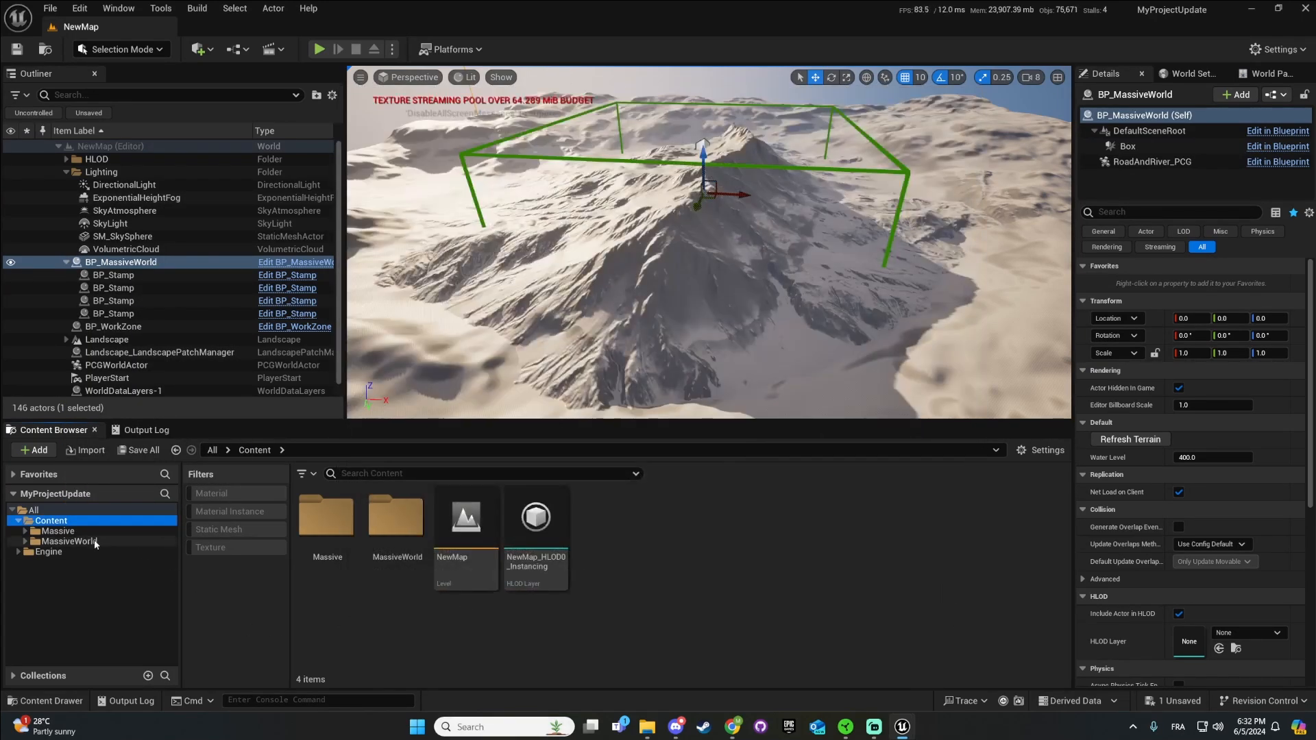
Reveal the leftover MassiveWorld folder in Explorer so it can be removed.
{"action": "left_click", "coordinate": [63, 542]}
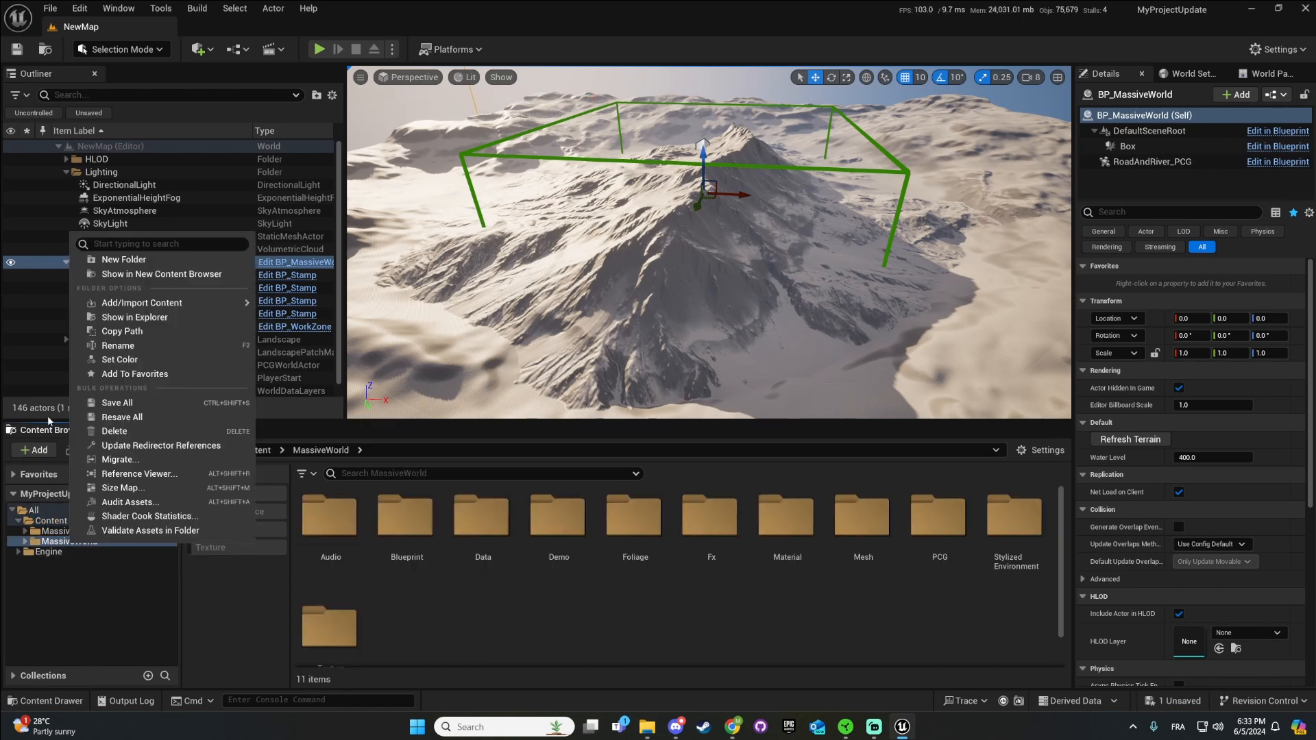
{"action": "mouse_move", "coordinate": [135, 316]}
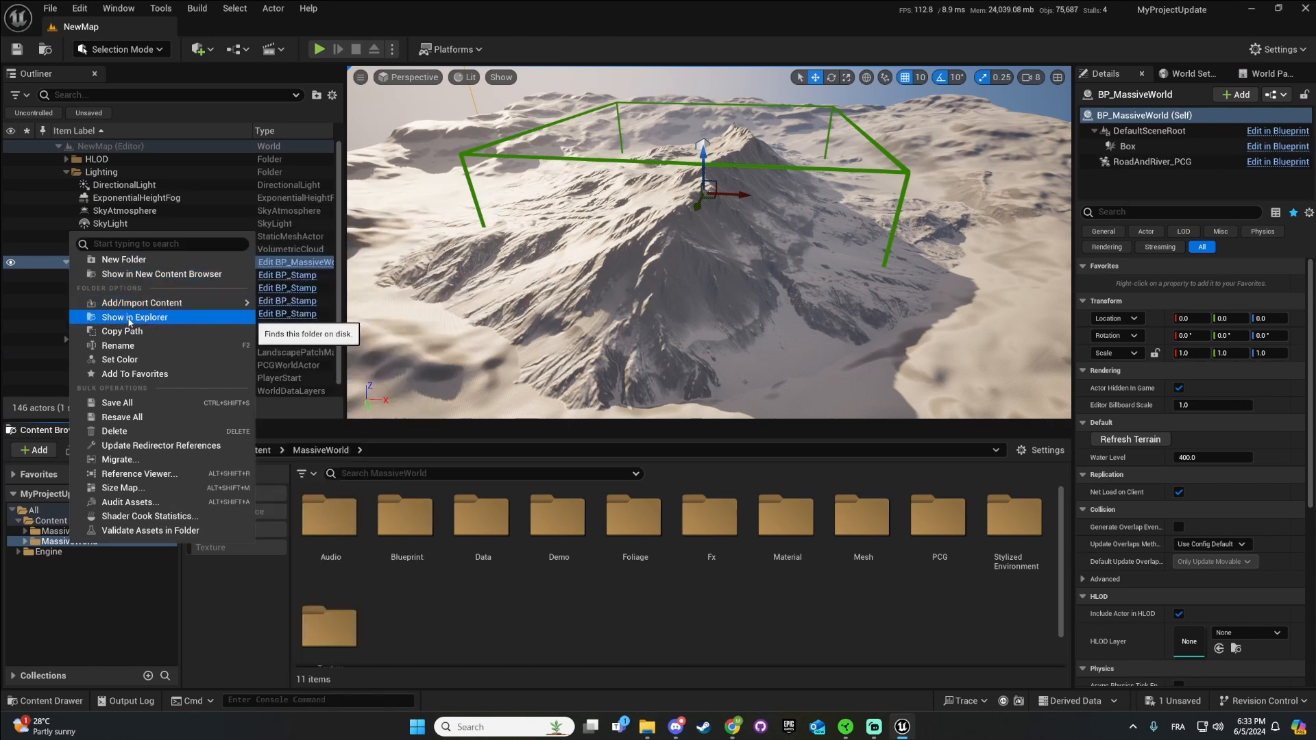
{"action": "left_click", "coordinate": [135, 317]}
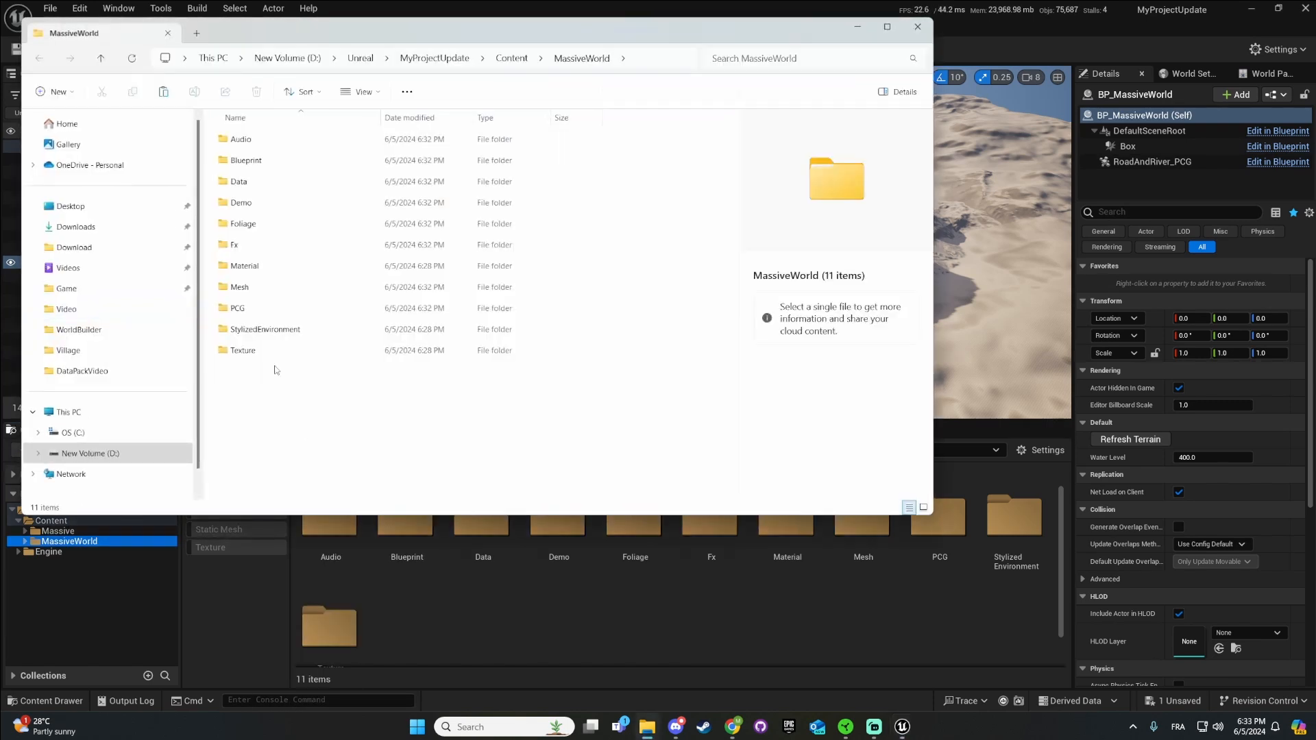
{"action": "left_click", "coordinate": [511, 58]}
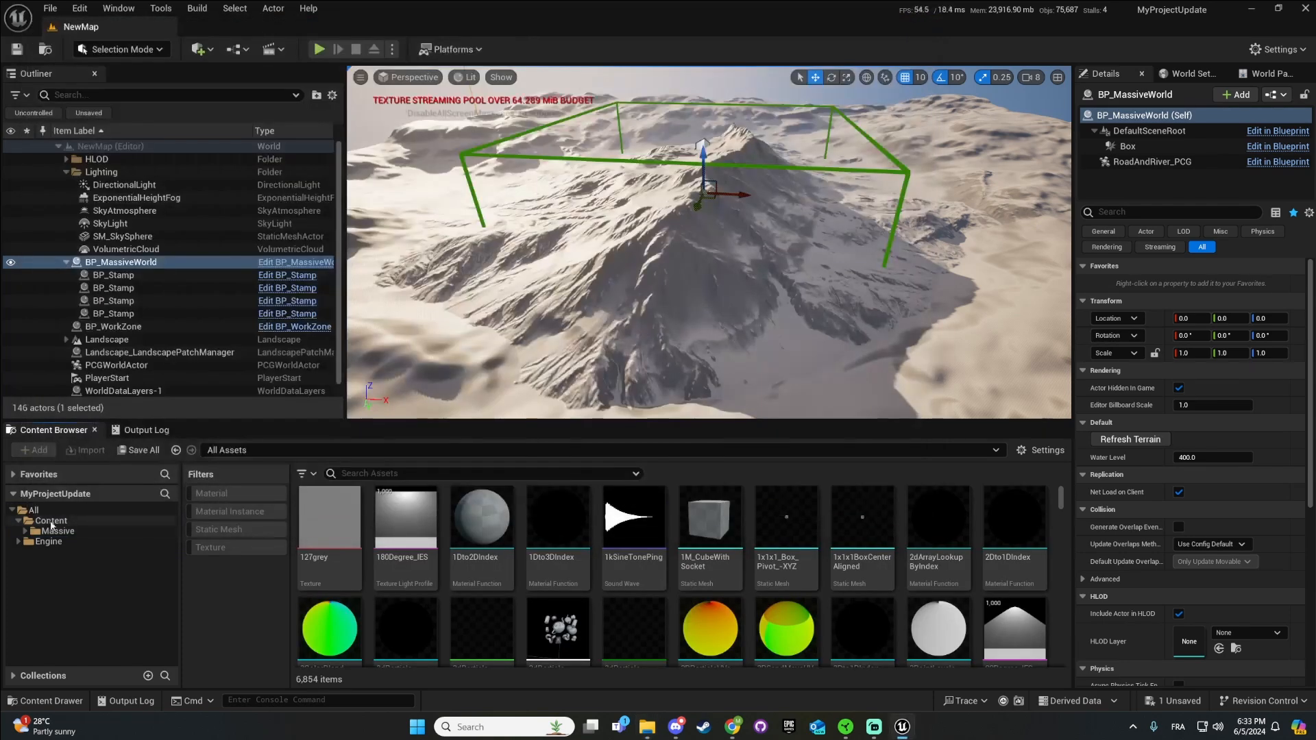
{"action": "mouse_move", "coordinate": [55, 531]}
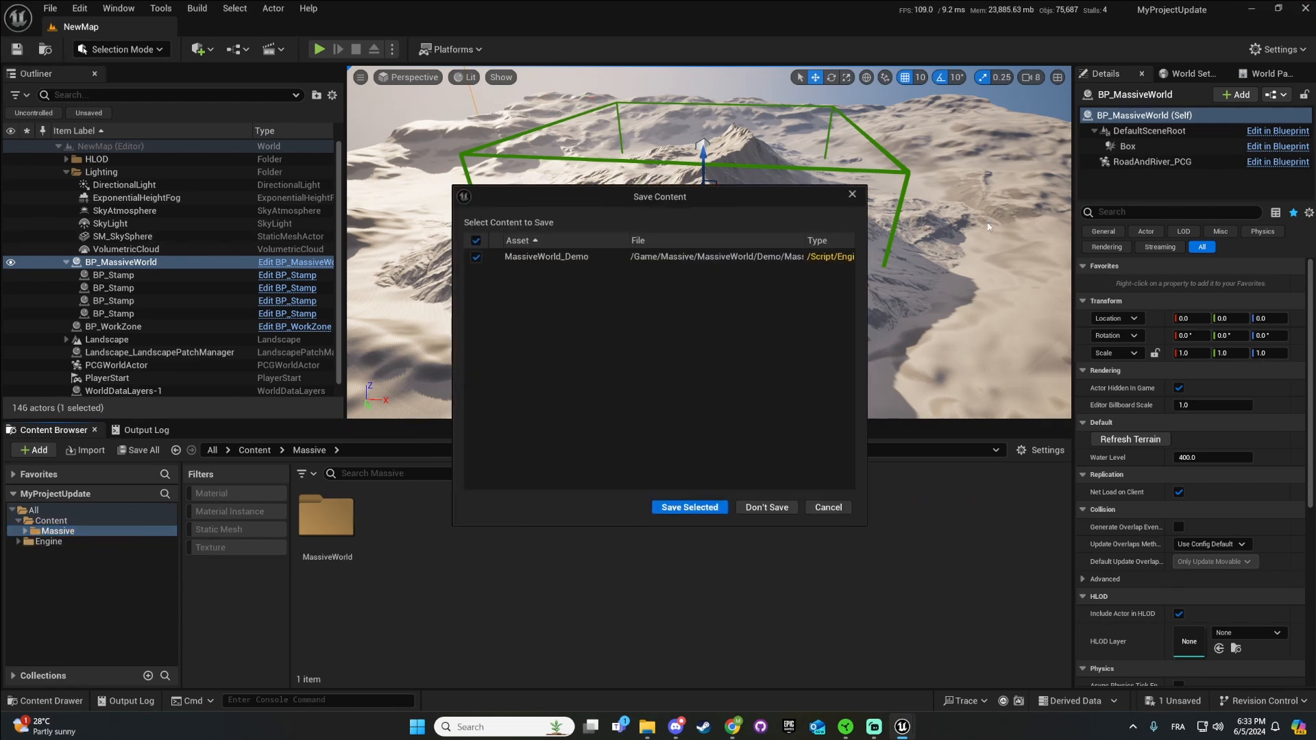
Save the relocated MassiveWorld_Demo map via Save Selected.
{"action": "left_click", "coordinate": [690, 508]}
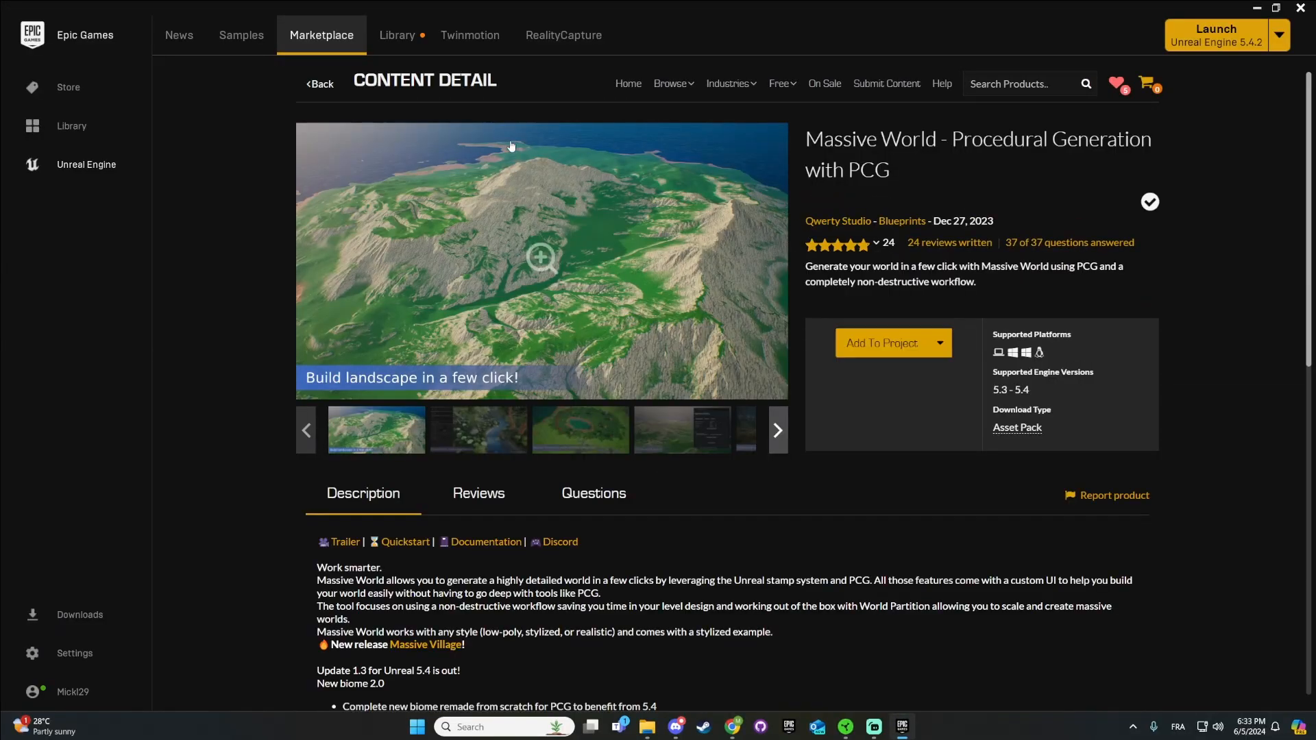
{"action": "mouse_move", "coordinate": [888, 350]}
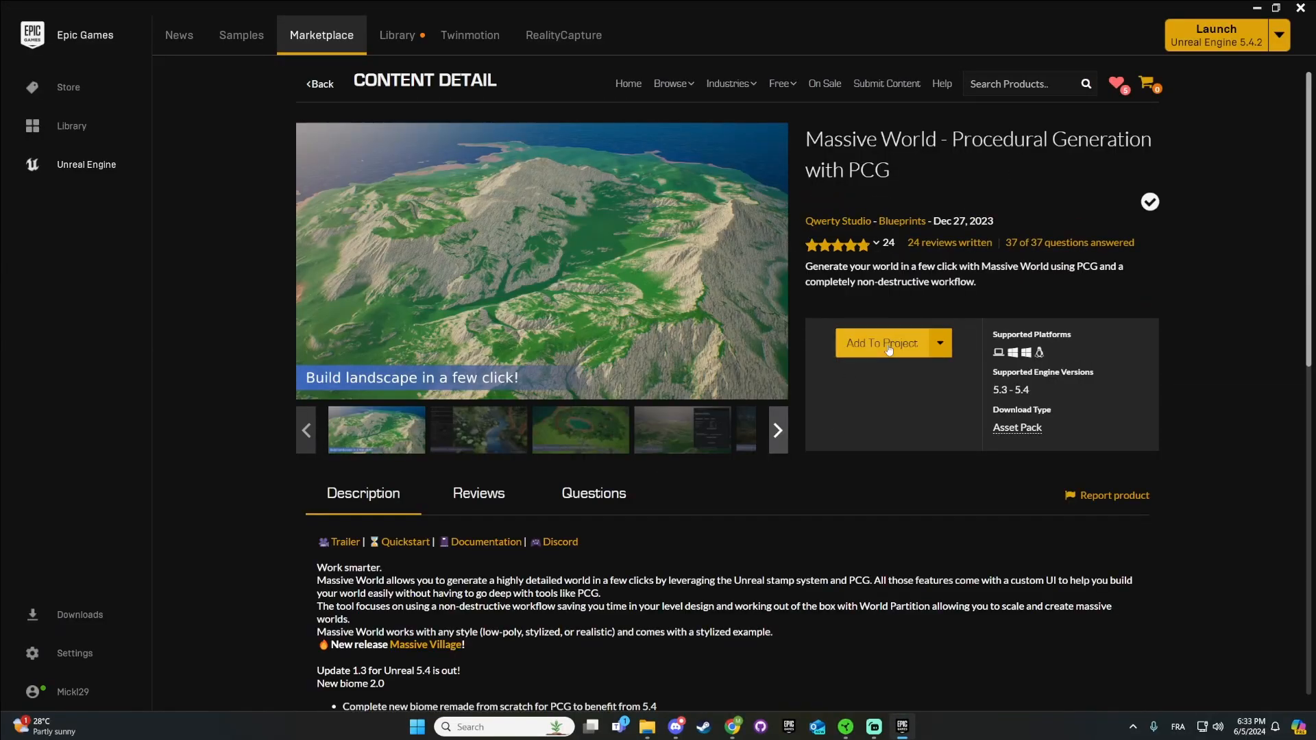
Add Massive World to MyProjectUpdate with Overwrite Files confirmed, then show the Library.
{"action": "left_click", "coordinate": [882, 343]}
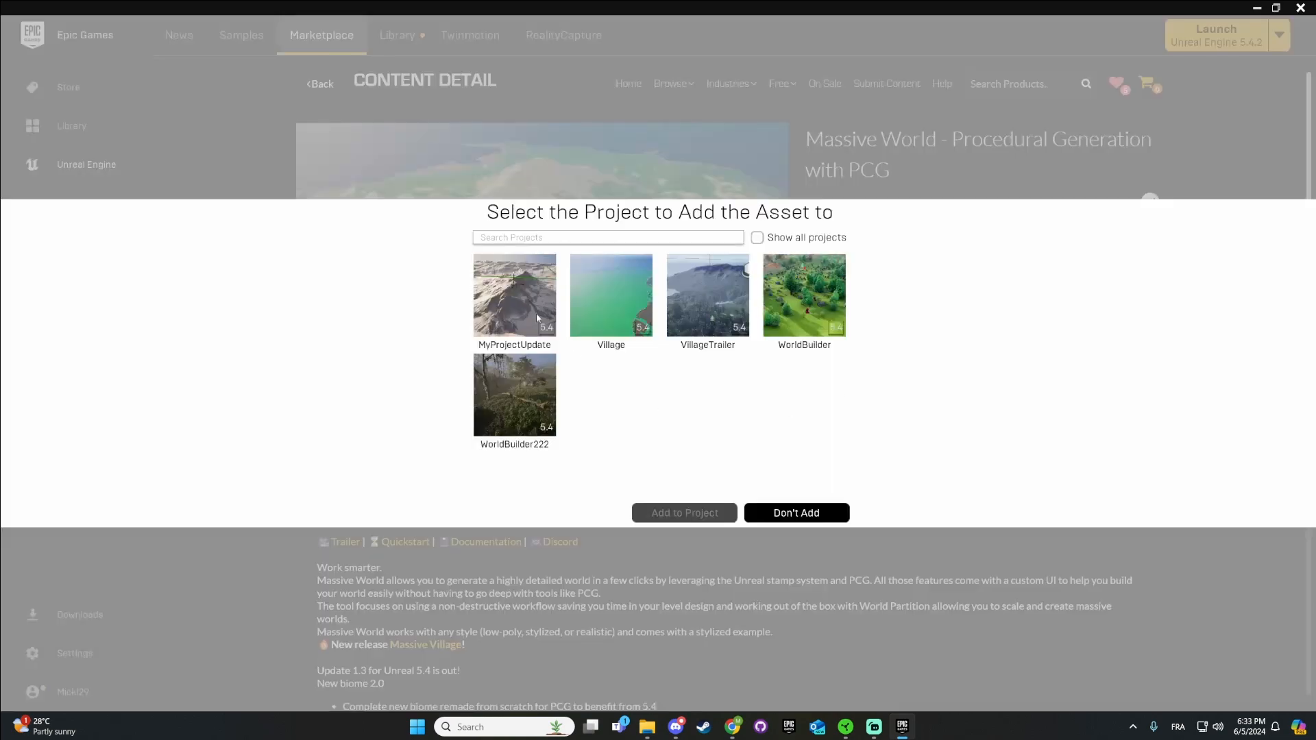
{"action": "left_click", "coordinate": [516, 296]}
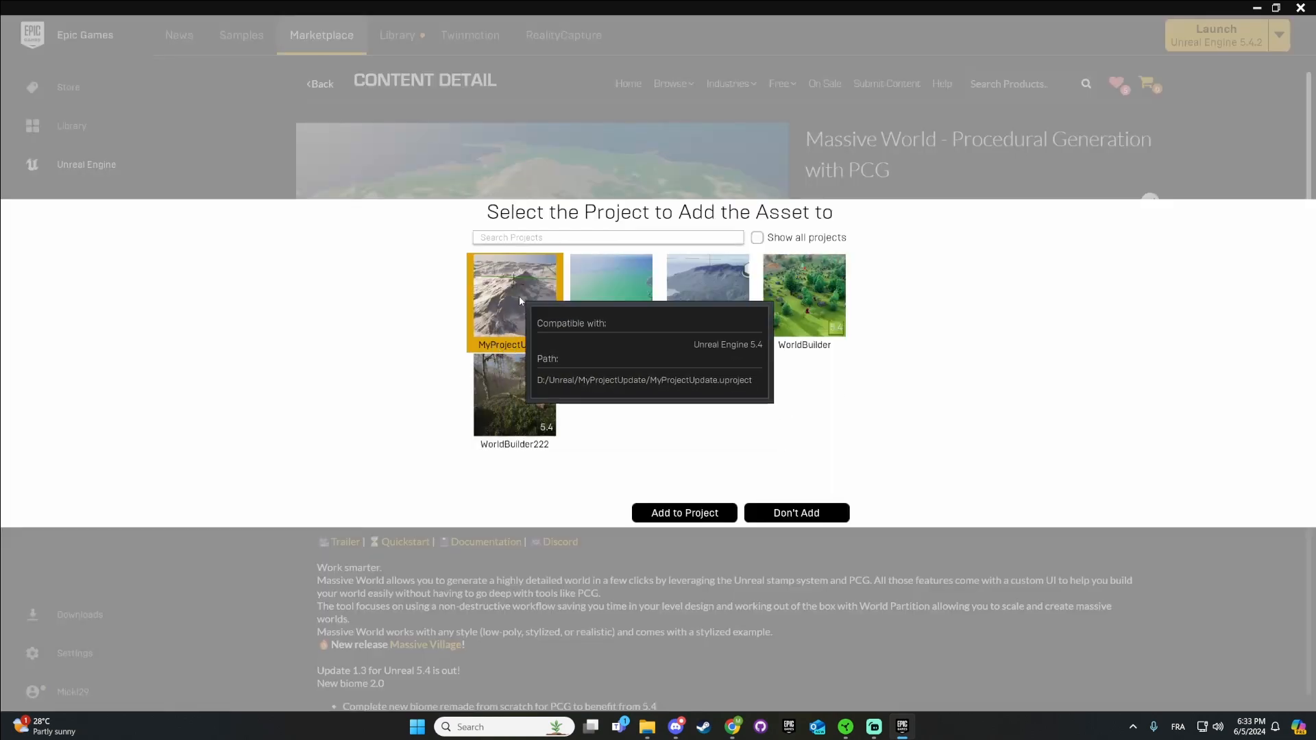
{"action": "left_click", "coordinate": [685, 513]}
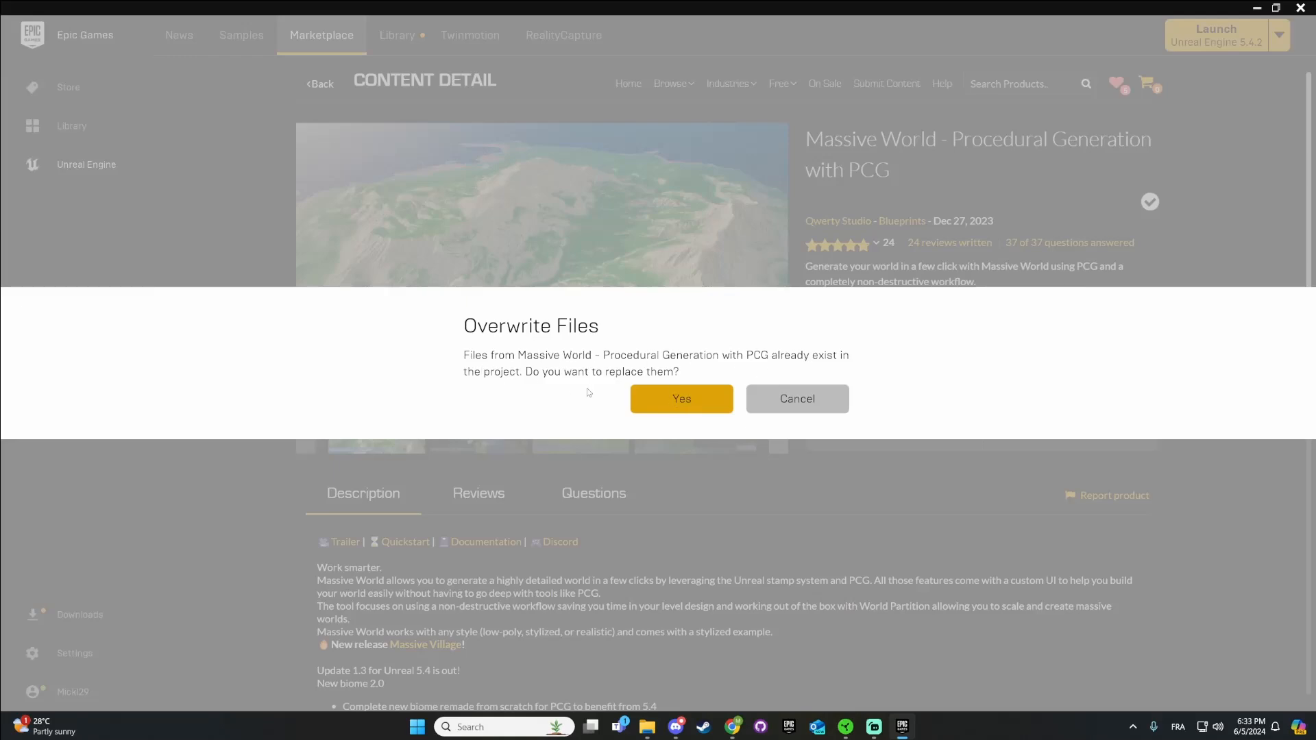
{"action": "left_click", "coordinate": [682, 399]}
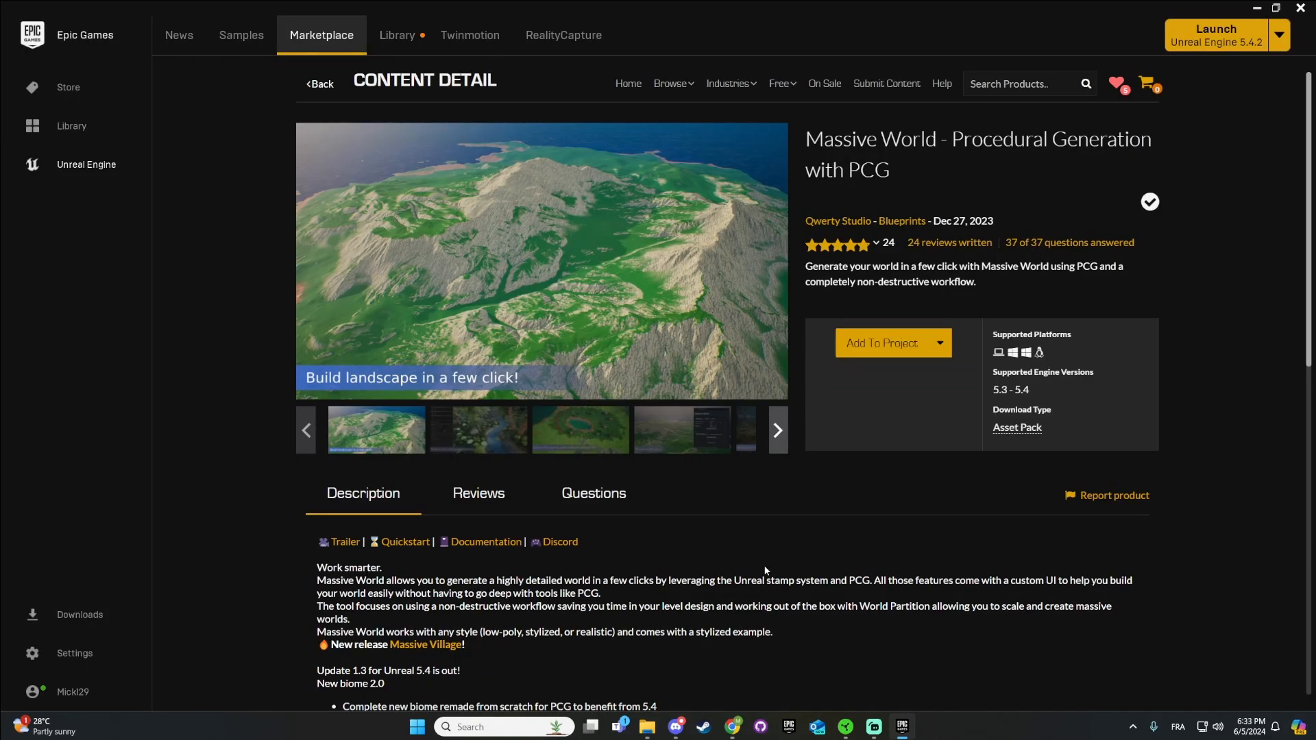
{"action": "left_click", "coordinate": [397, 36]}
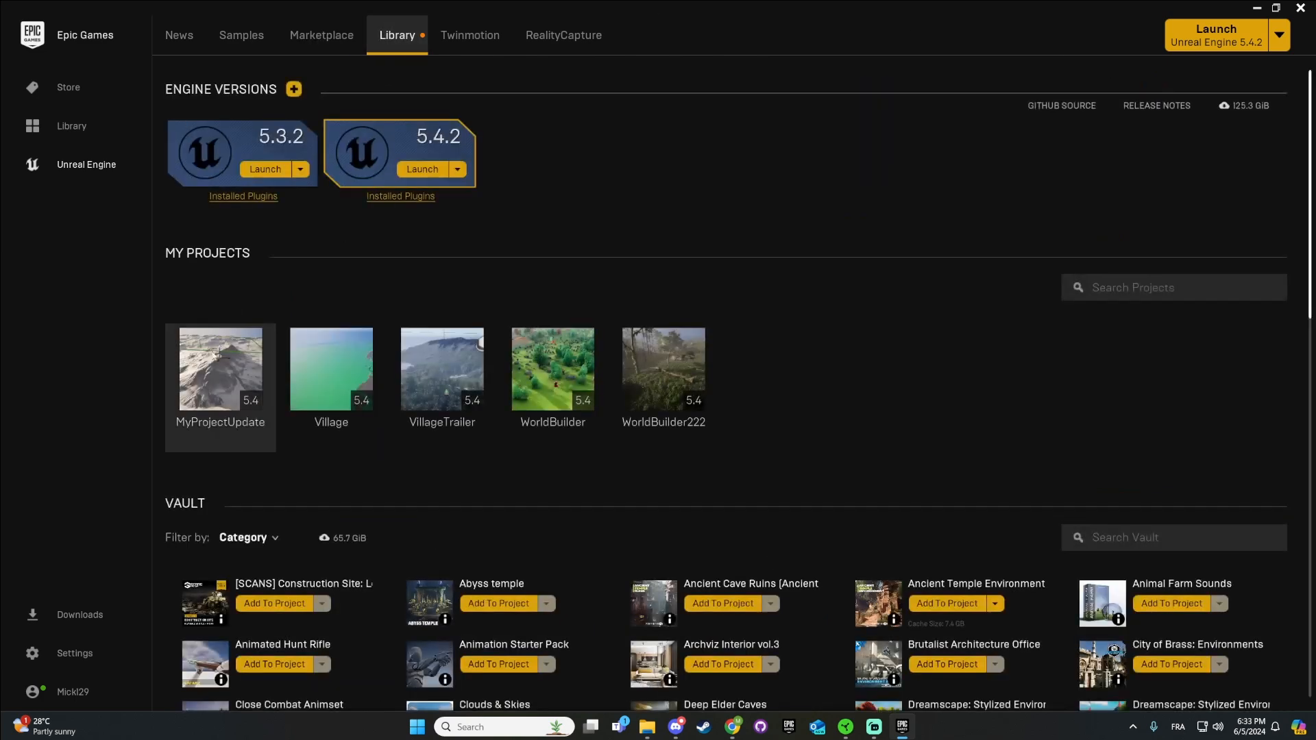
Launch the MyProjectUpdate project from My Projects.
{"action": "double_click", "coordinate": [219, 369]}
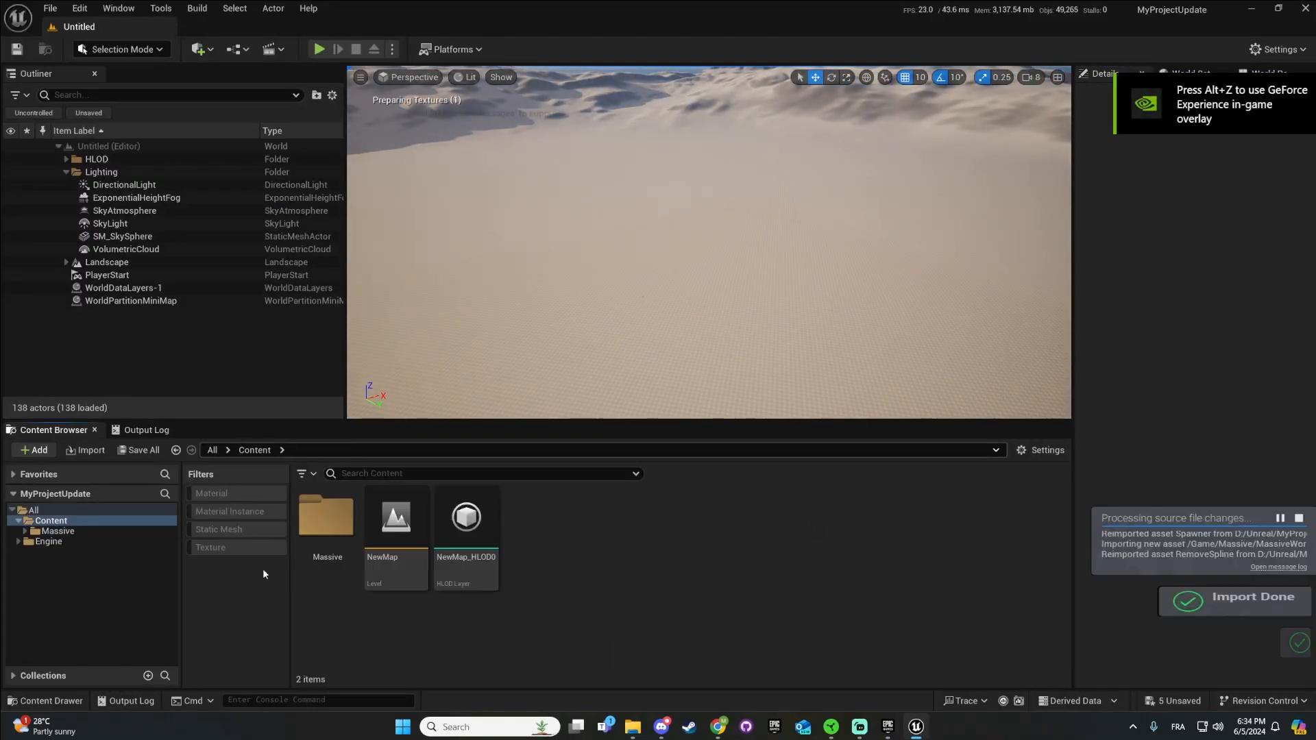
Switch to NewMap with Don't Save and select the BP_Stamp actors to confirm they remain.
{"action": "left_click", "coordinate": [395, 517]}
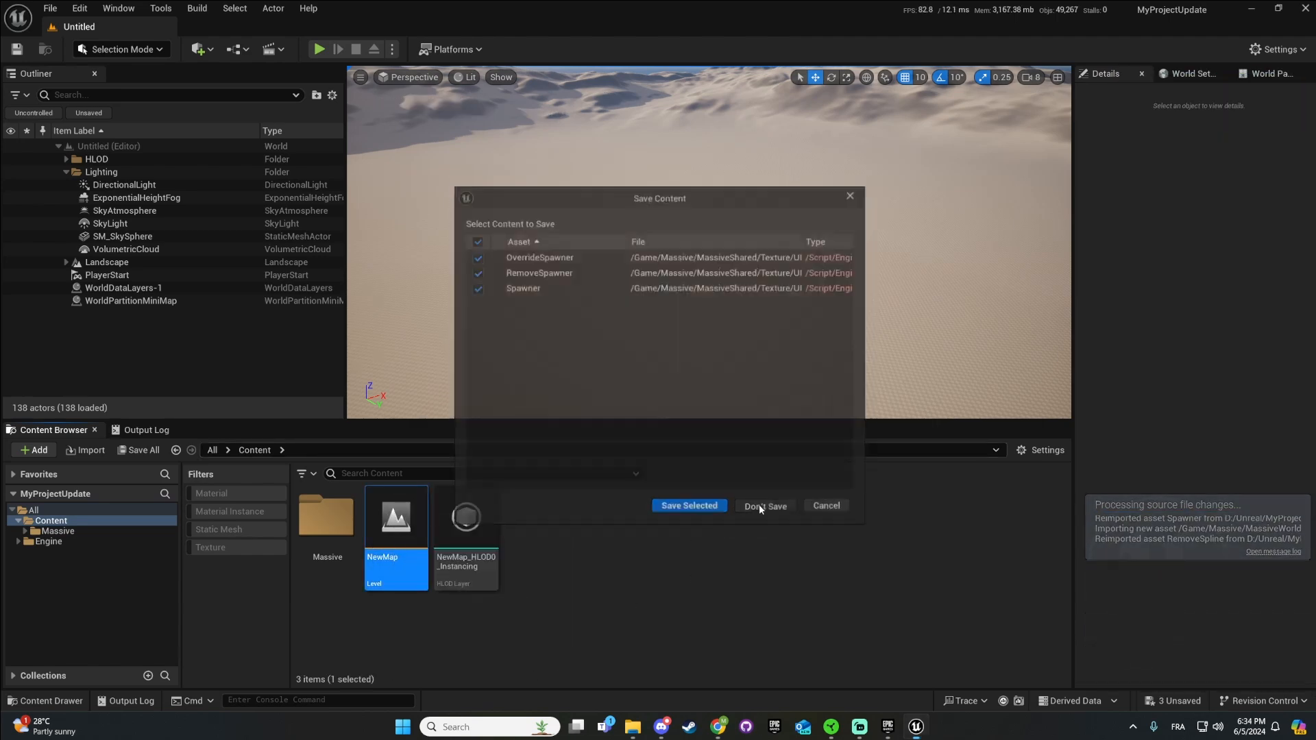
{"action": "left_click", "coordinate": [765, 506]}
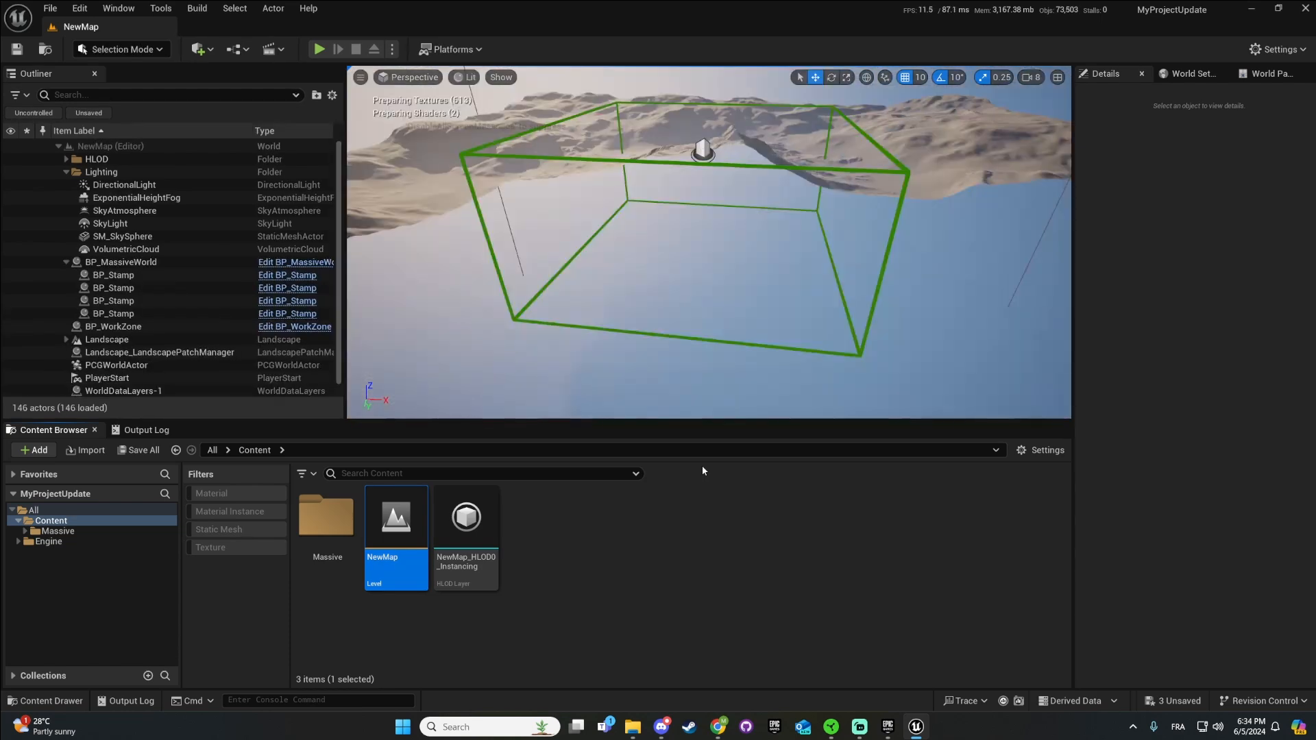
{"action": "left_click", "coordinate": [112, 274]}
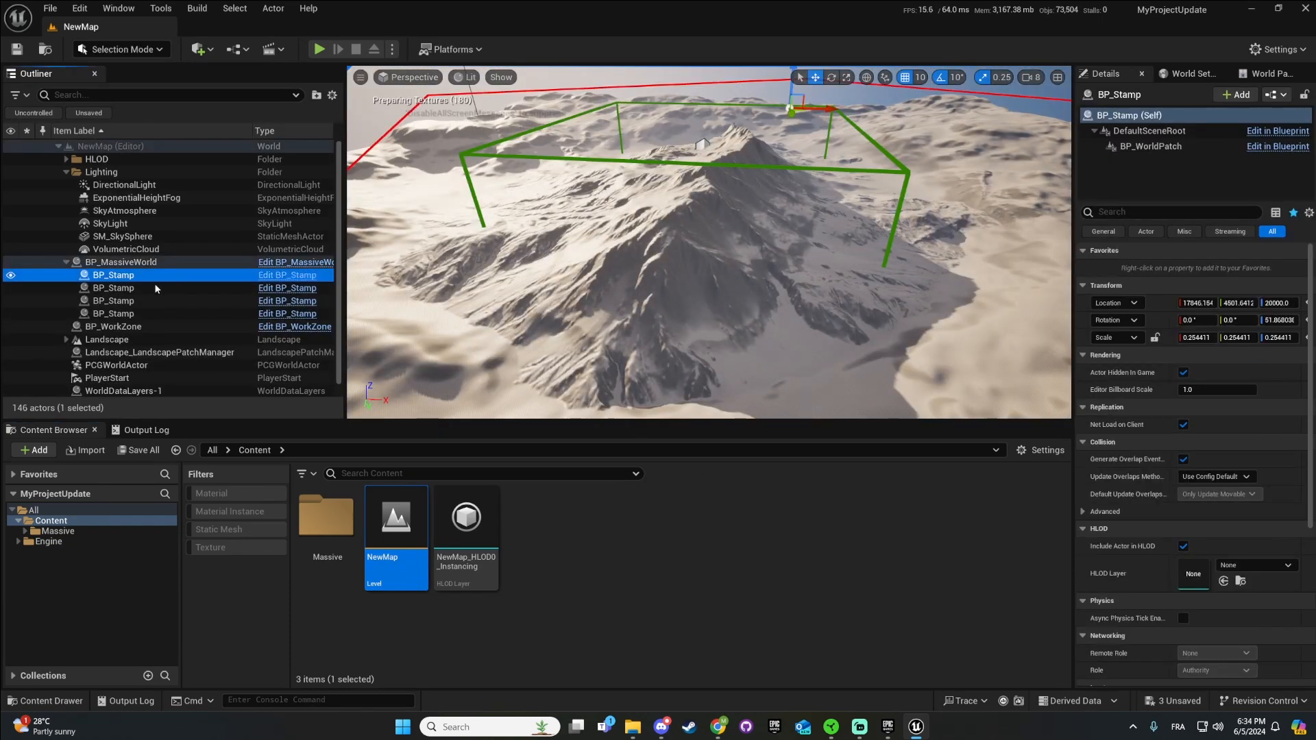
{"action": "left_click", "coordinate": [113, 301]}
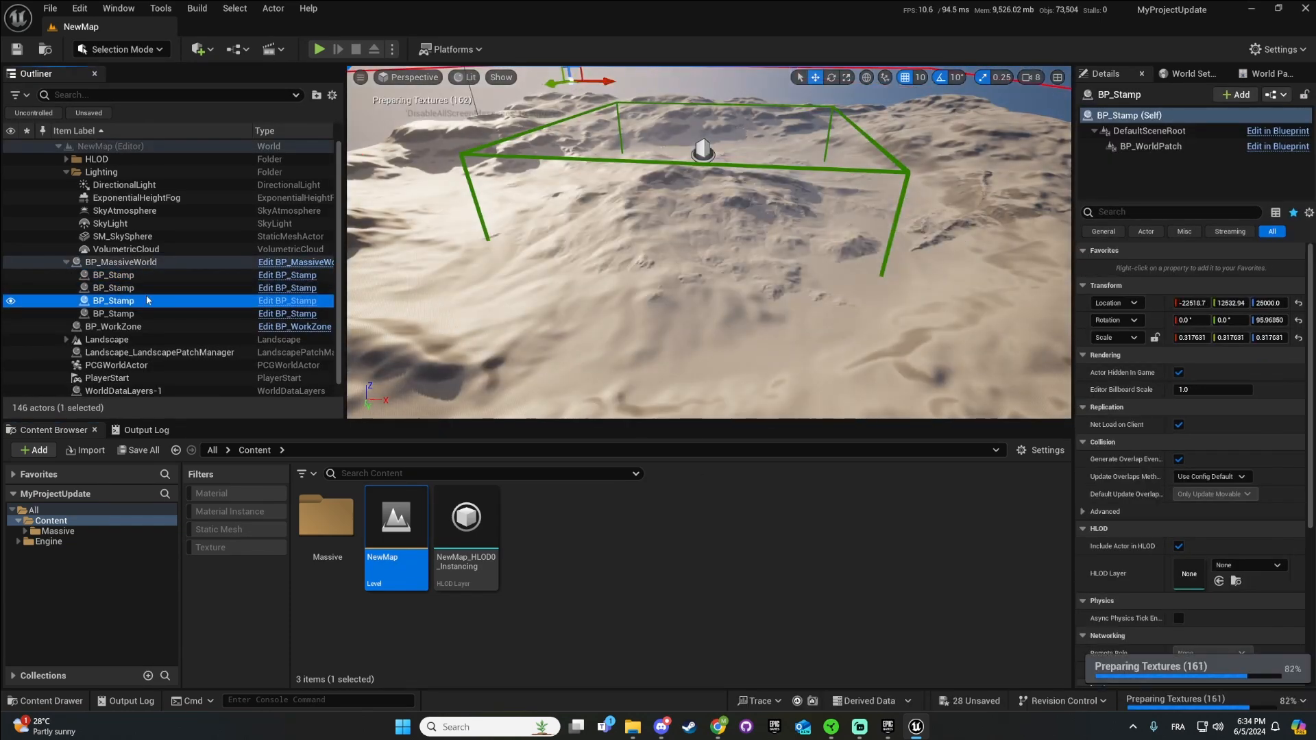